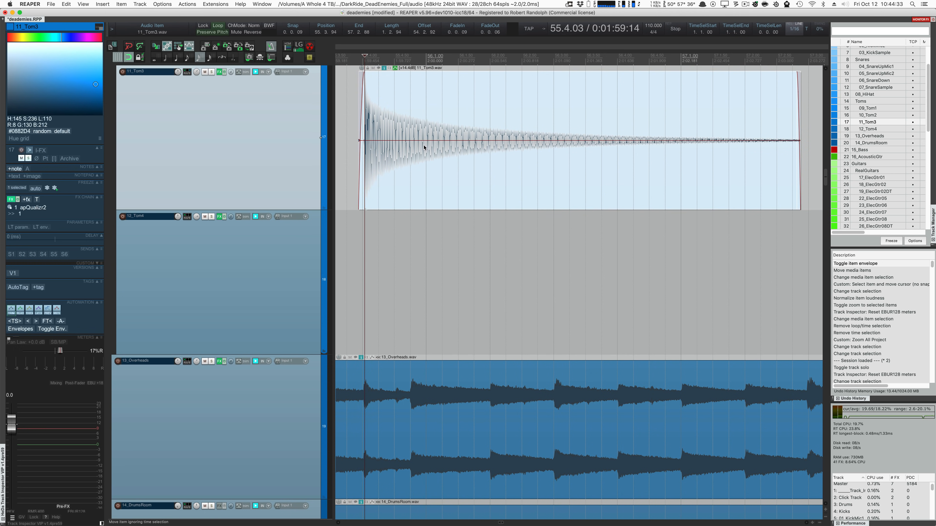
{"action": "mouse_move", "coordinate": [403, 141]}
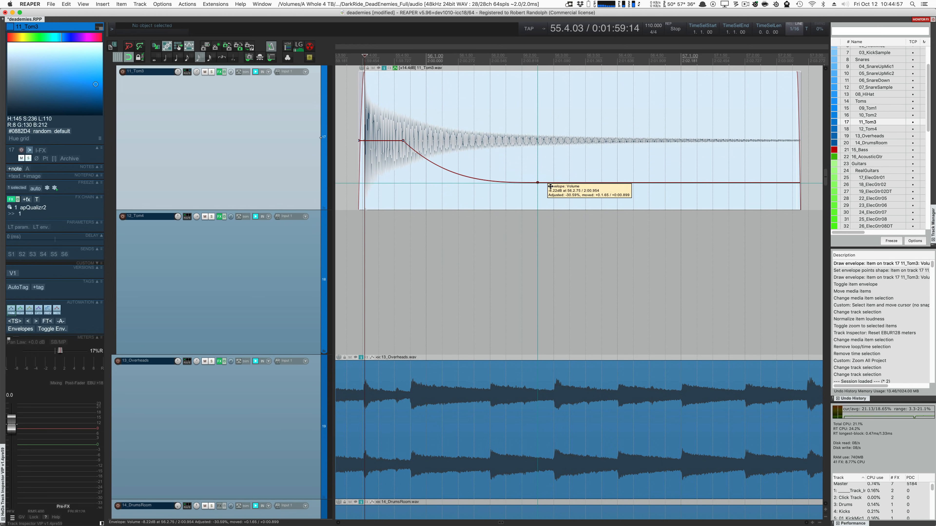
Drag an envelope point down so the Tom3 take volume decays after the initial hit
{"action": "left_click_drag", "start_coordinate": [538, 181], "coordinate": [618, 200]}
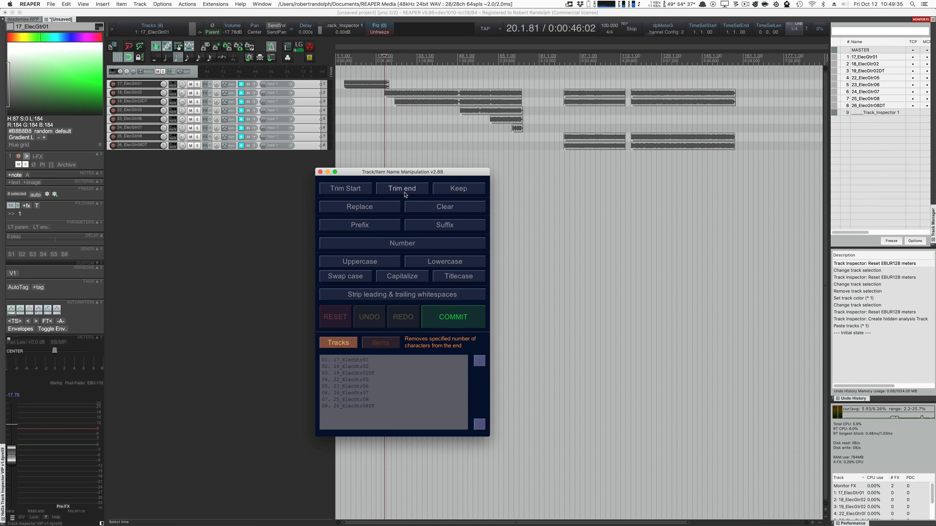
Trim the numeric prefixes from the eight guitar track names and commit the new names
{"action": "left_click", "coordinate": [453, 317]}
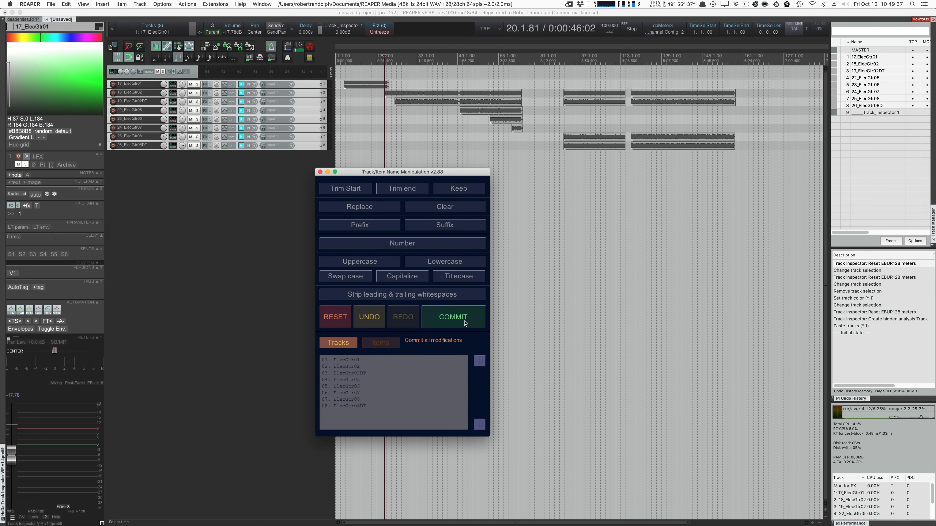
{"action": "left_click", "coordinate": [453, 316]}
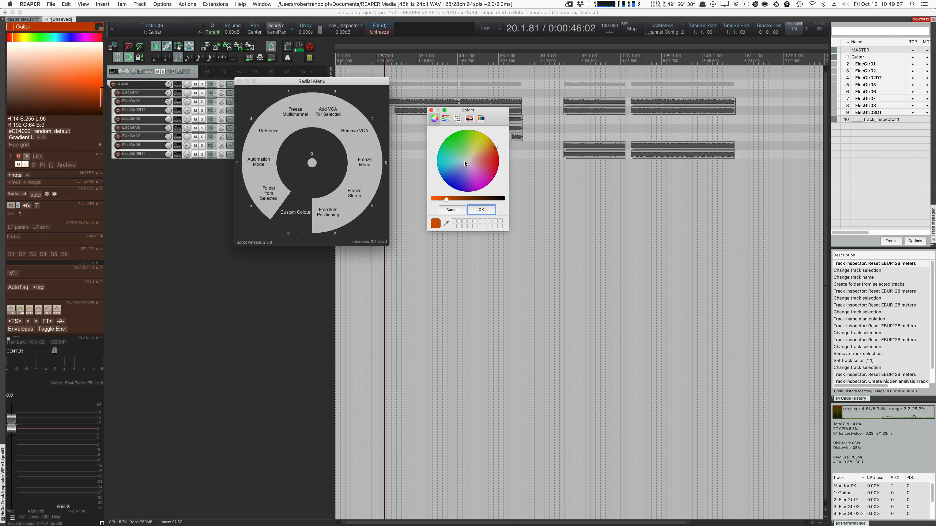
Confirm orange as the Guitar folder track's custom colour
{"action": "left_click", "coordinate": [481, 210]}
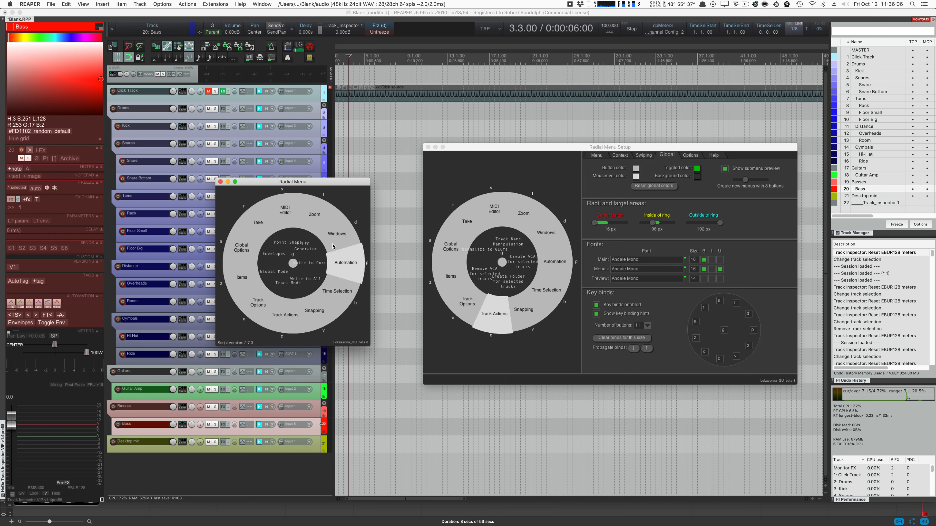
{"action": "mouse_move", "coordinate": [314, 215]}
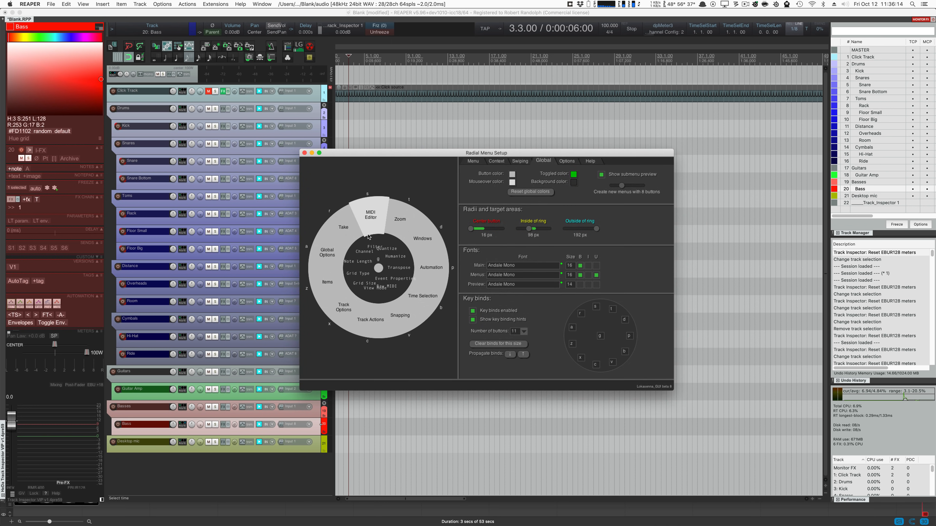
Edit the Windows submenu in the Menu tab and load the Loudness Graph button's action
{"action": "left_click", "coordinate": [473, 162]}
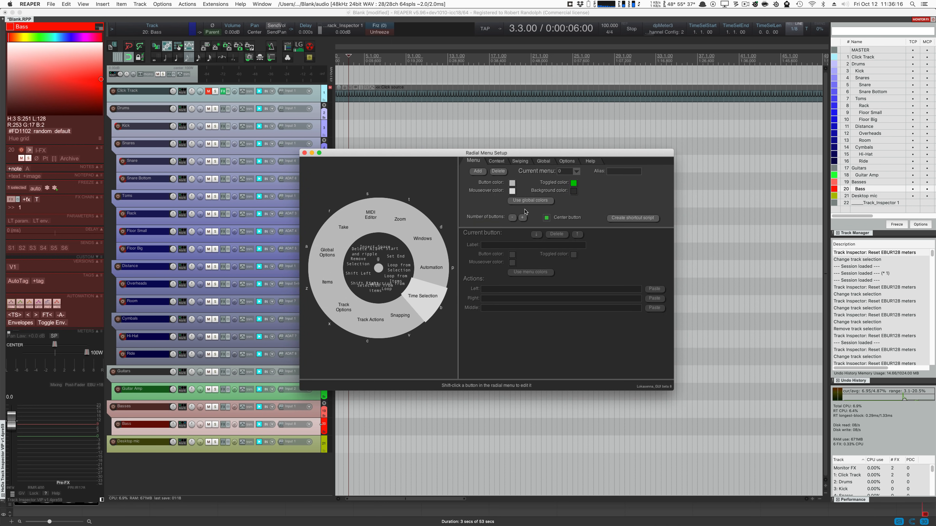
{"action": "mouse_move", "coordinate": [528, 236]}
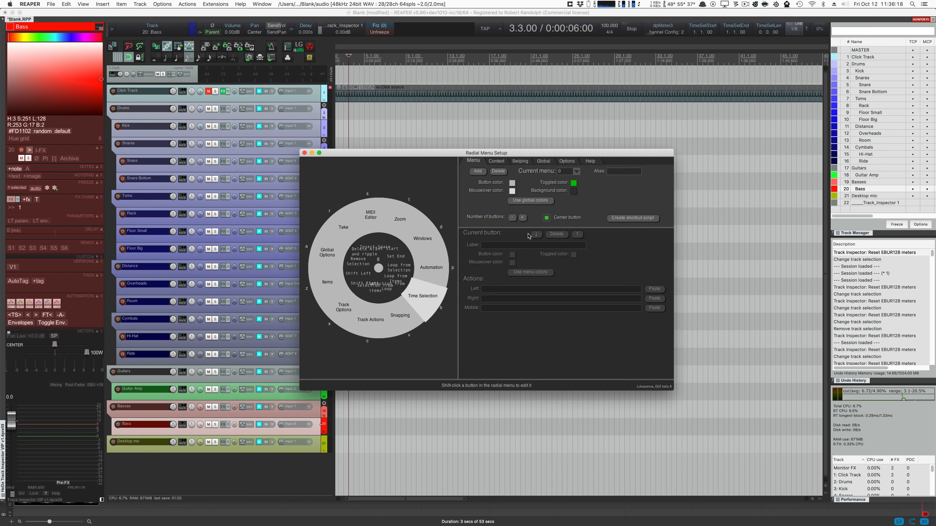
{"action": "mouse_move", "coordinate": [426, 281]}
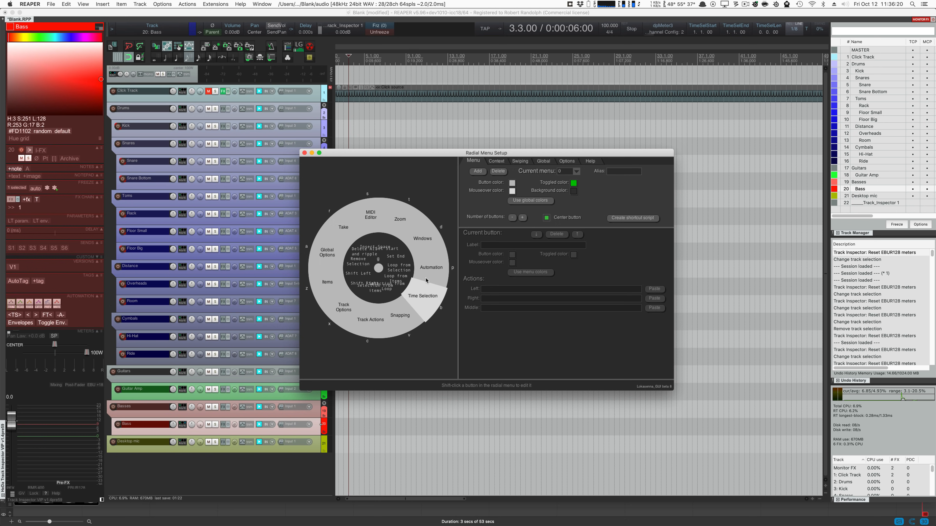
{"action": "left_click", "coordinate": [421, 238]}
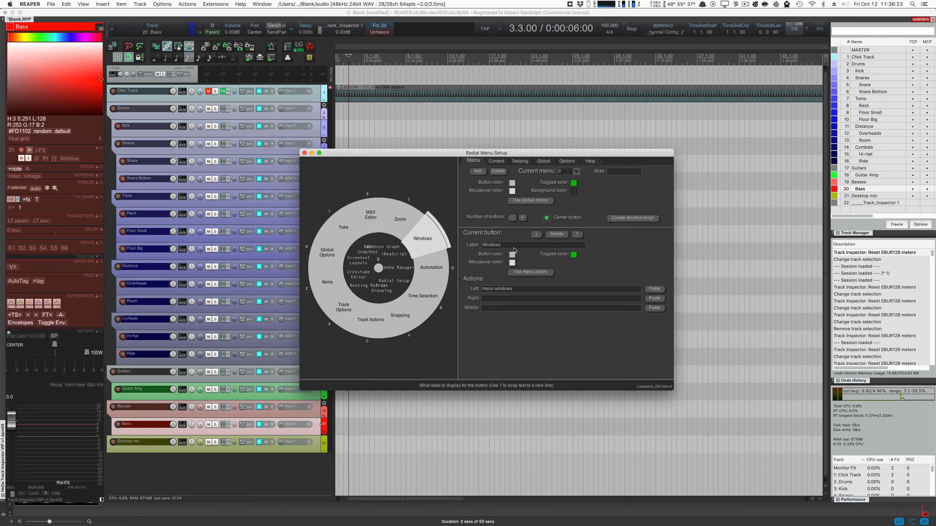
{"action": "left_click", "coordinate": [560, 289]}
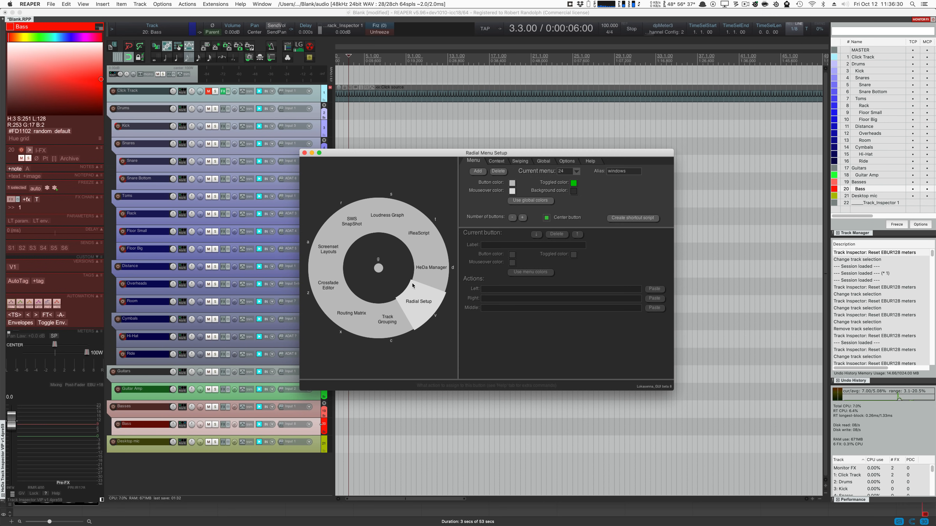
{"action": "left_click", "coordinate": [386, 216]}
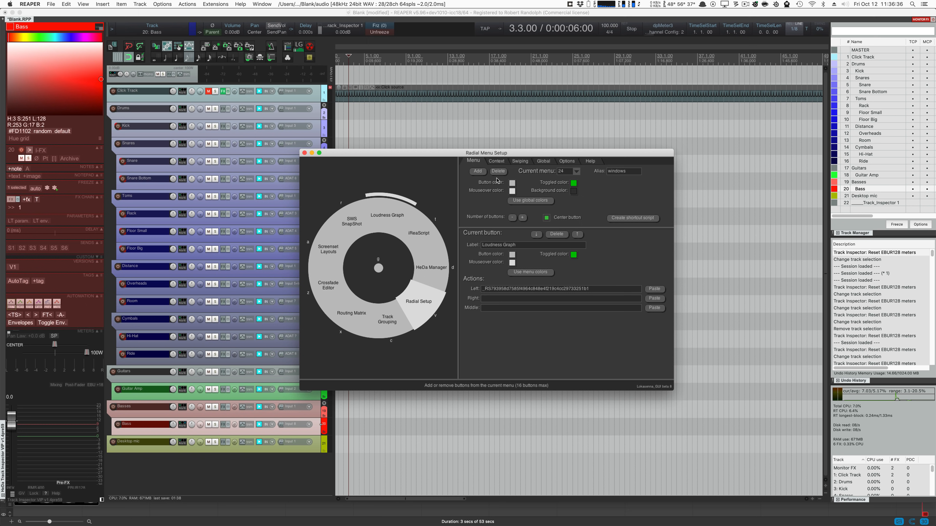
Review the Context tab's menu assignment for track panel tracks, then return to Menu editing
{"action": "left_click", "coordinate": [496, 161]}
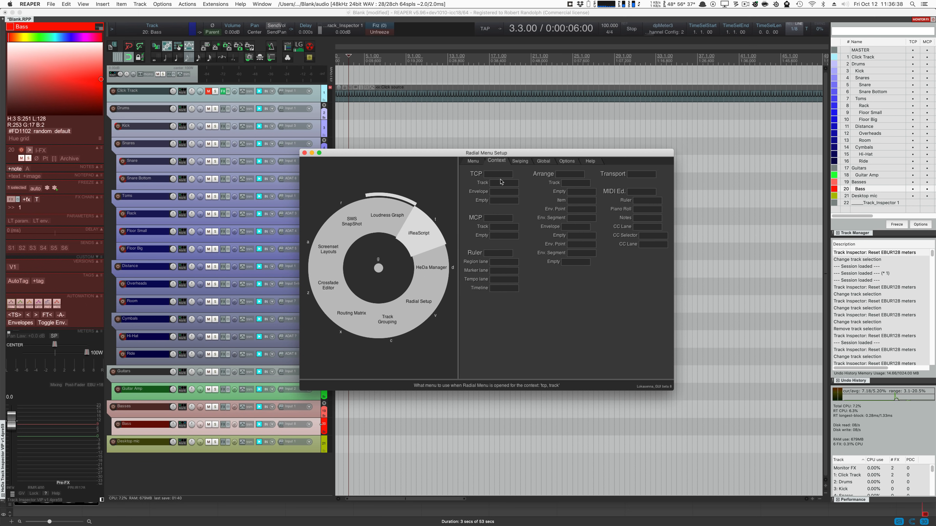
{"action": "left_click", "coordinate": [503, 183]}
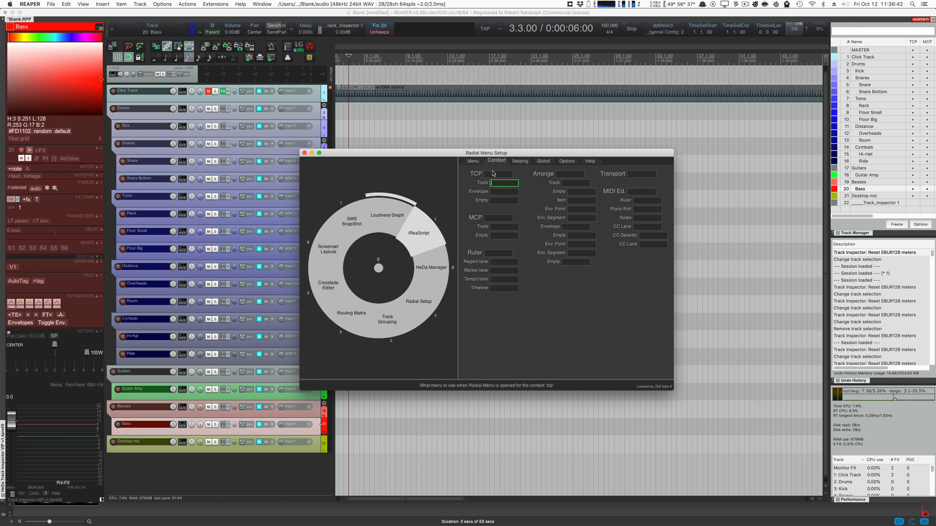
{"action": "left_click", "coordinate": [503, 183]}
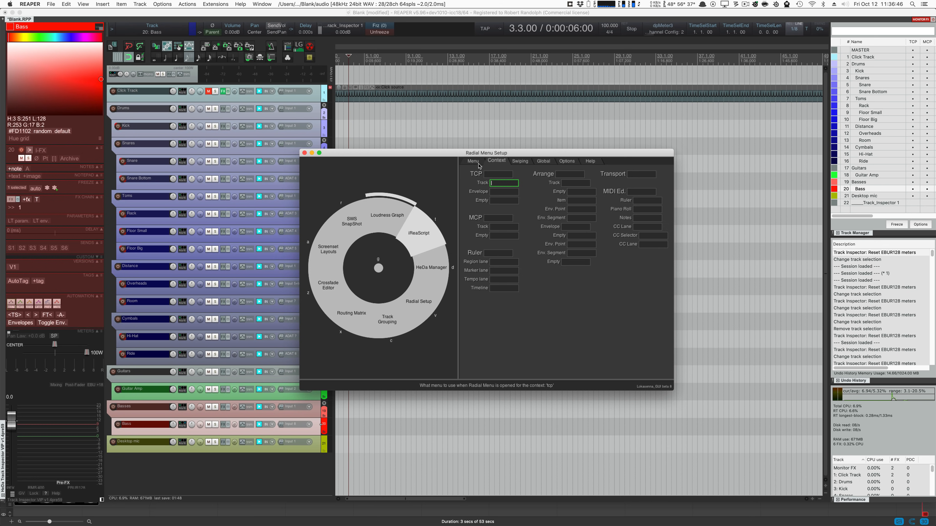
{"action": "left_click", "coordinate": [473, 160]}
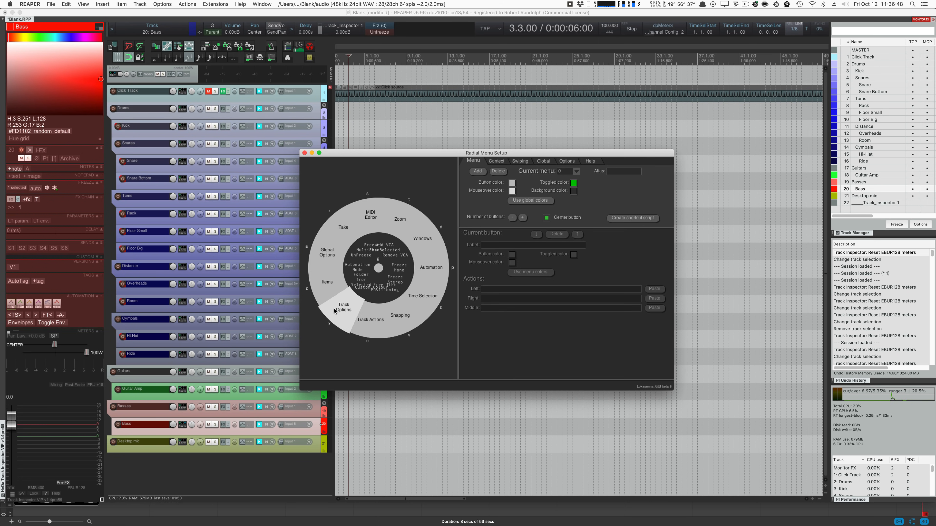
{"action": "mouse_move", "coordinate": [371, 319]}
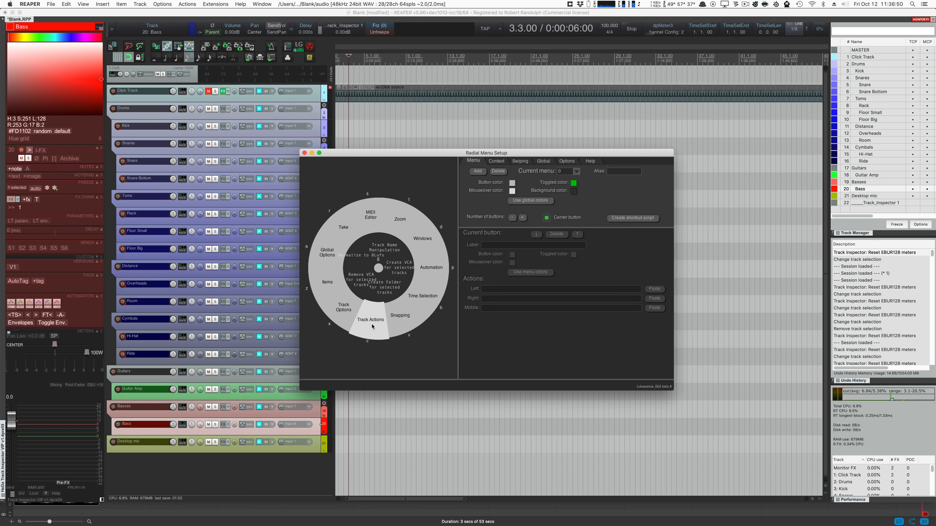
Inspect the Track Actions button's settings and check its per-context assignments
{"action": "left_click", "coordinate": [369, 319]}
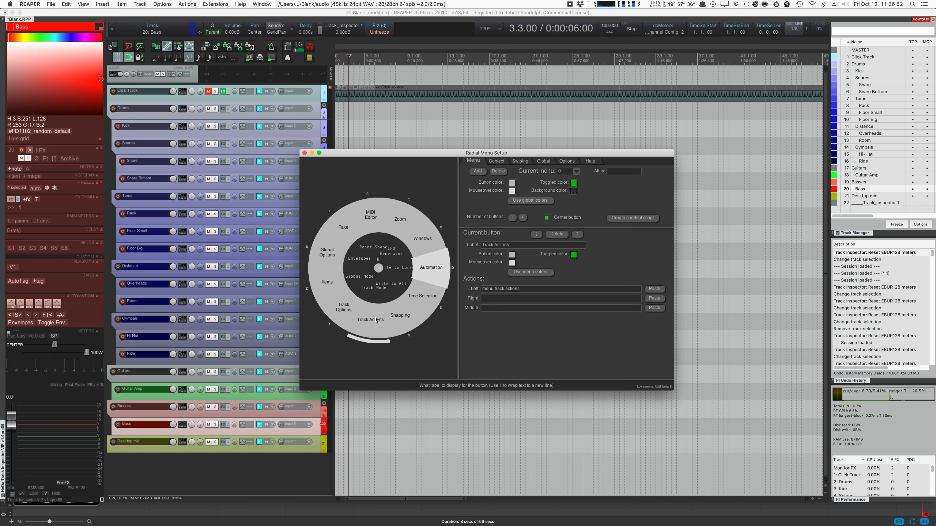
{"action": "left_click", "coordinate": [496, 161]}
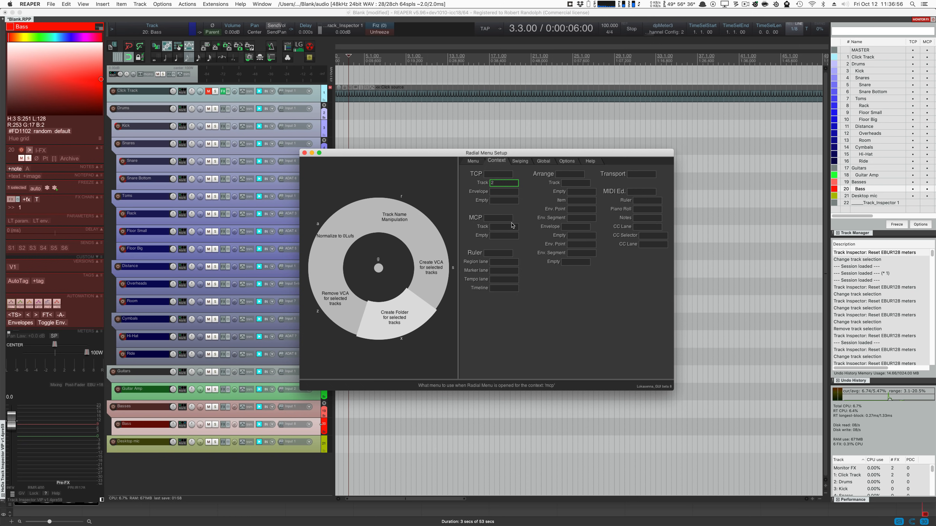
{"action": "left_click", "coordinate": [472, 161]}
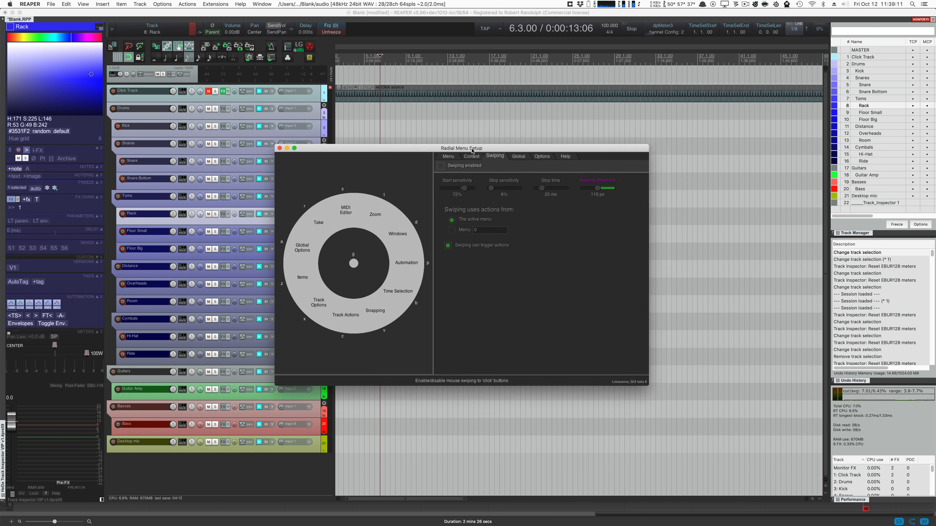
Show Radial Menu Setup's global colours, ring radii, fonts and key binds
{"action": "left_click", "coordinate": [509, 157]}
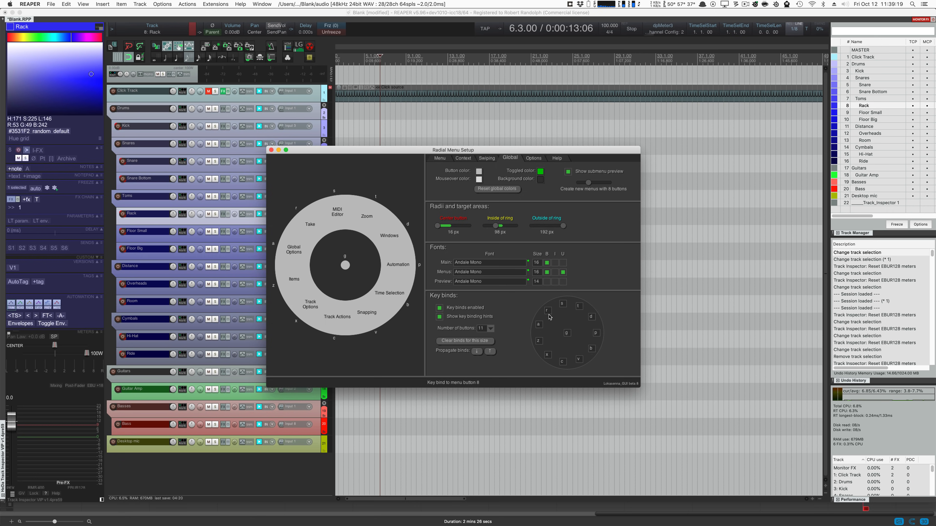
Review the Options page, then the help on button commands and on contexts
{"action": "left_click", "coordinate": [533, 158]}
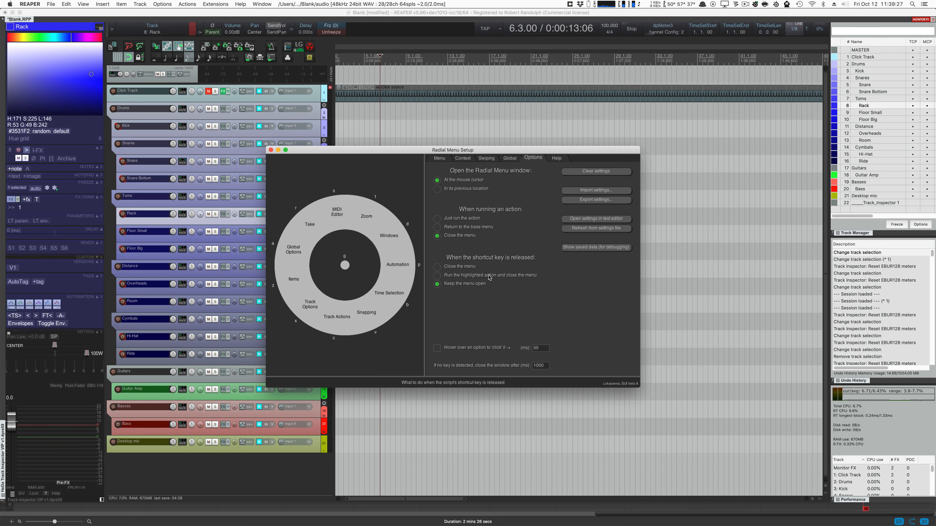
{"action": "mouse_move", "coordinate": [491, 274]}
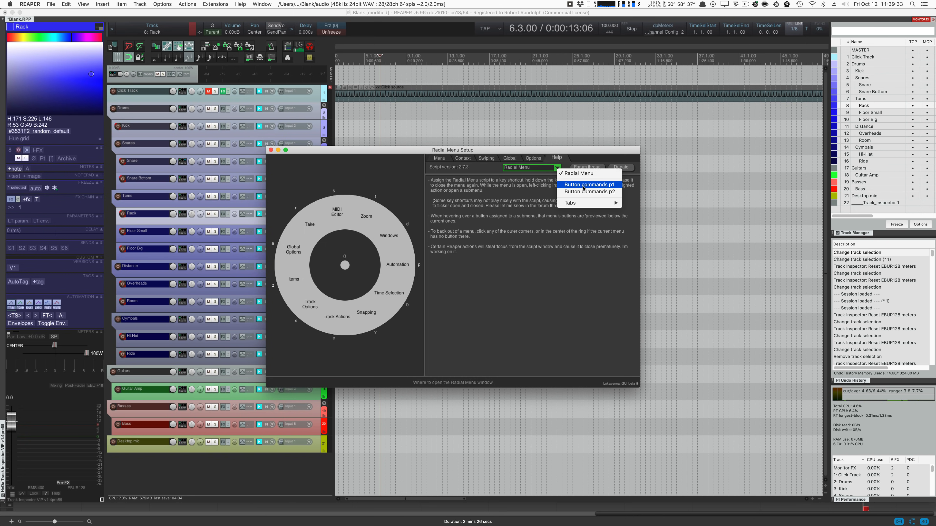
{"action": "left_click", "coordinate": [588, 184]}
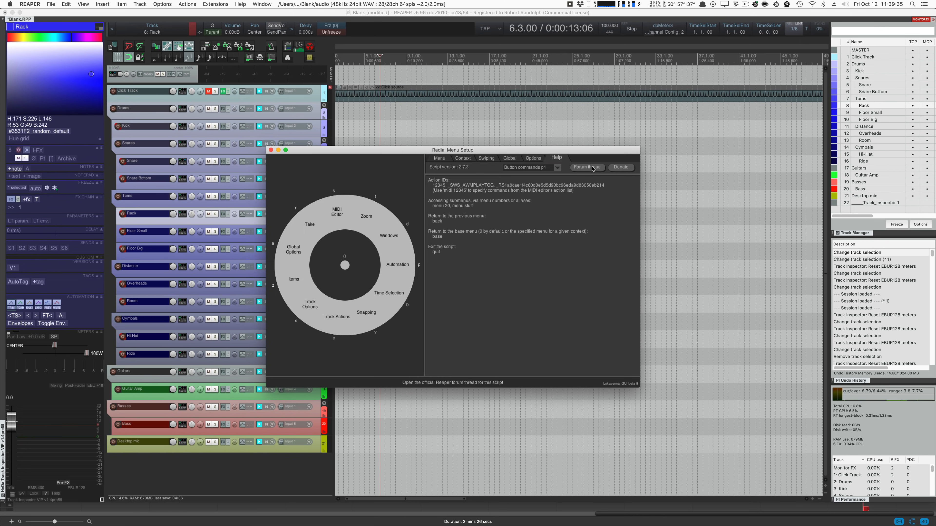
{"action": "left_click", "coordinate": [528, 167]}
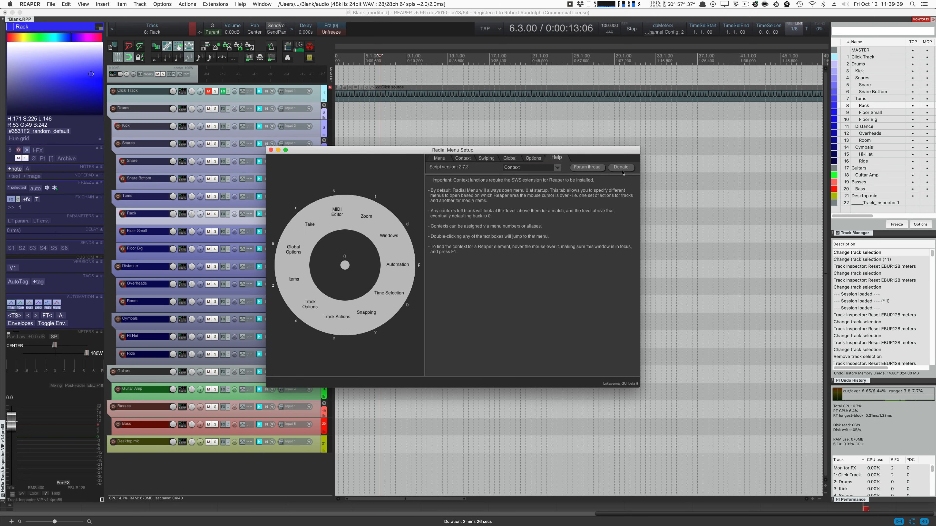
{"action": "mouse_move", "coordinate": [620, 167]}
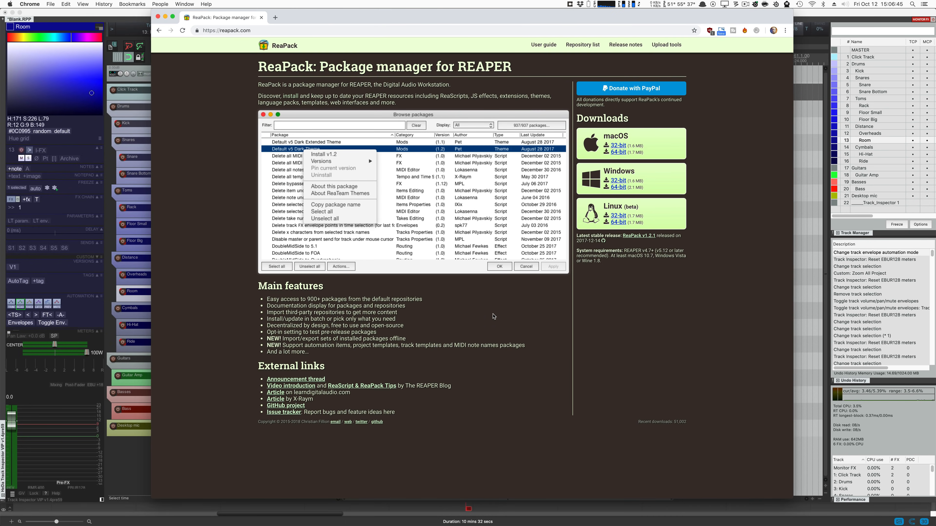
Return from the ReaPack homepage in Chrome to the REAPER window
{"action": "left_click", "coordinate": [543, 45]}
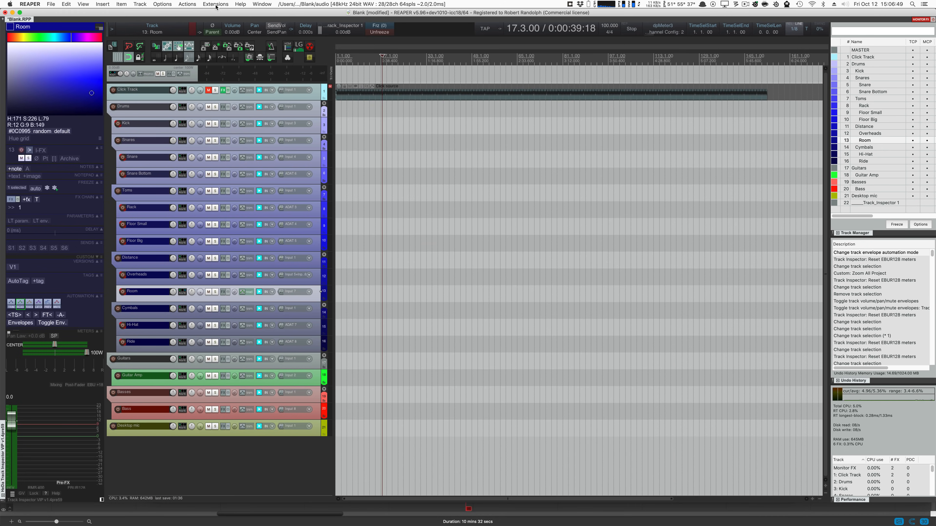
Install Radial Menu 2.7.3 from ReaPack's package browser filtered for 'radial' and dismiss the report
{"action": "left_click", "coordinate": [215, 4]}
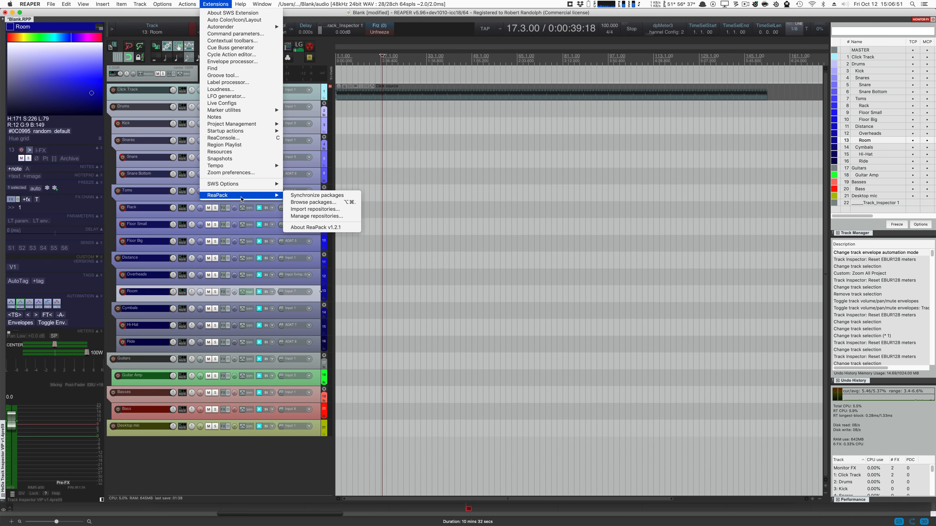
{"action": "left_click", "coordinate": [313, 202]}
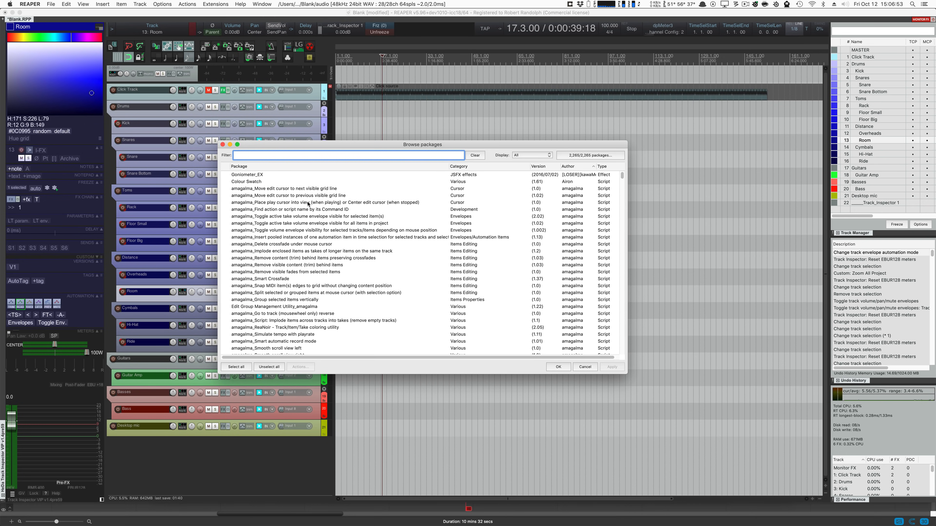
{"action": "type", "text": "radial"}
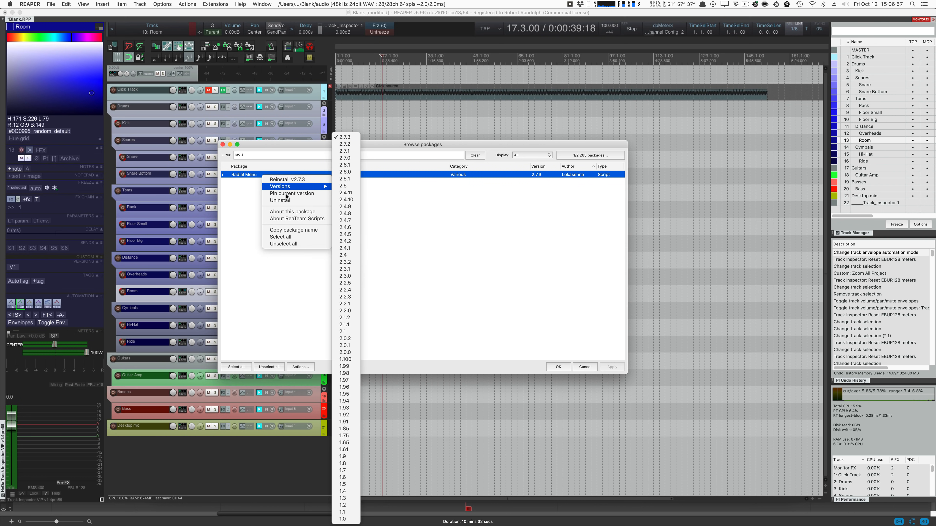
{"action": "mouse_move", "coordinate": [286, 179]}
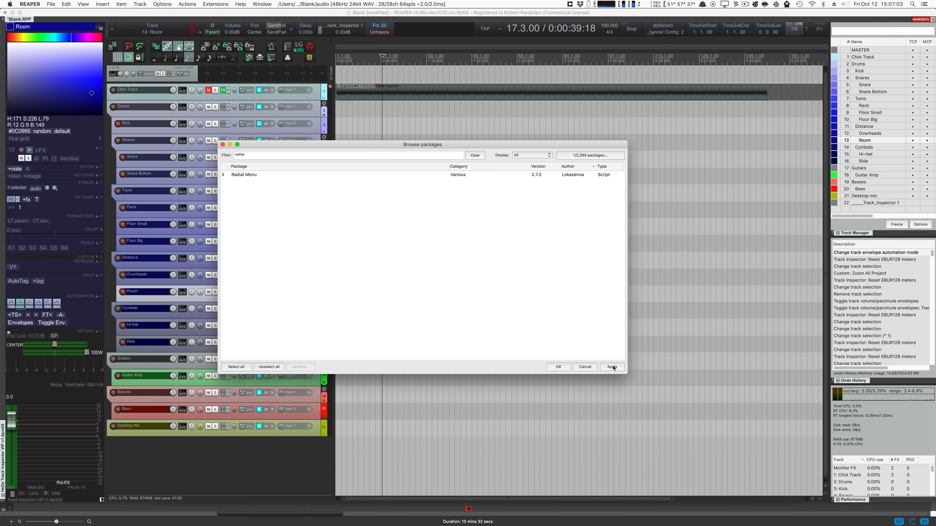
{"action": "left_click", "coordinate": [611, 366]}
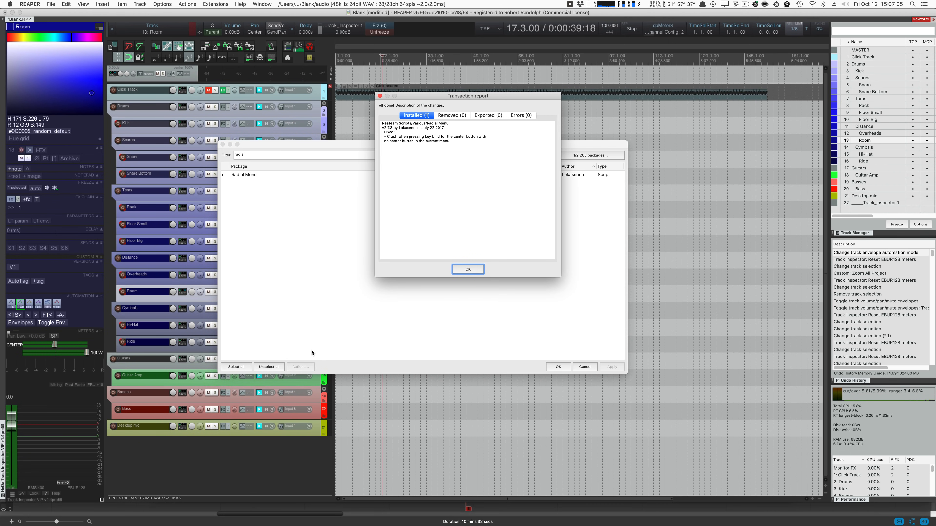
{"action": "left_click", "coordinate": [467, 269]}
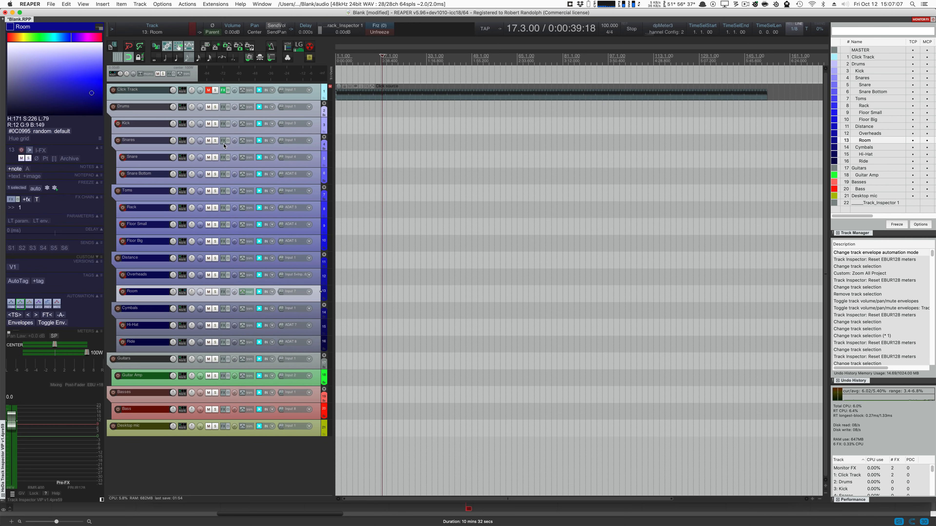
{"action": "mouse_move", "coordinate": [220, 149]}
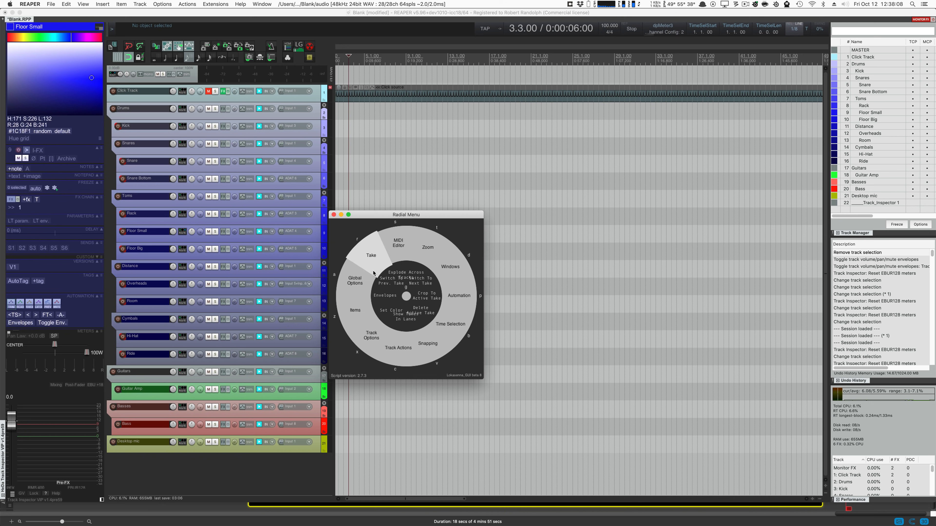
{"action": "mouse_move", "coordinate": [452, 337]}
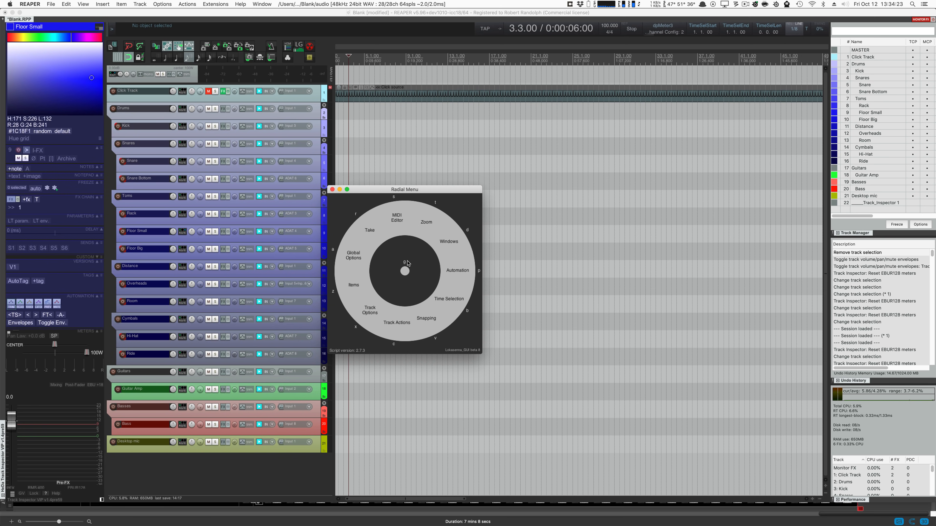
Filter the Actions list for 'radia' to check Lokasenna_Radial Menu.lua's shortcut and launch it
{"action": "left_click", "coordinate": [457, 271]}
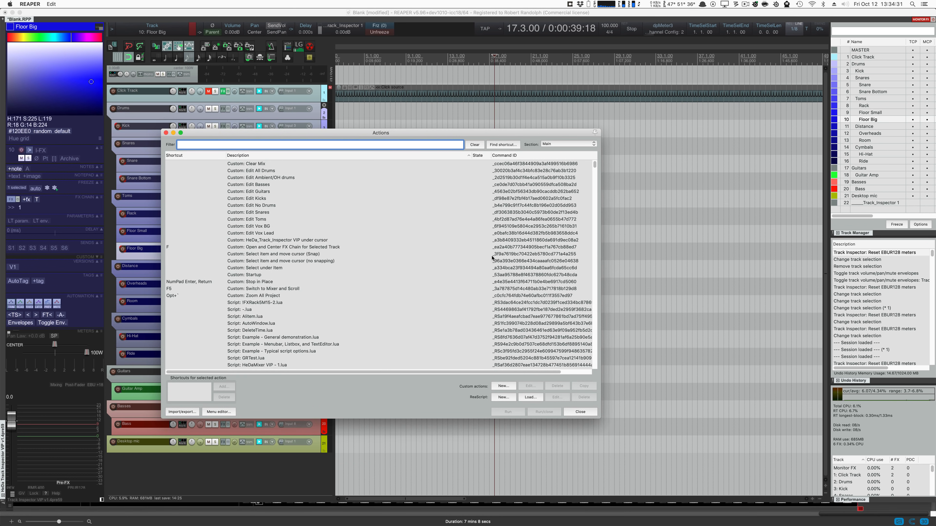
{"action": "type", "text": "radial"}
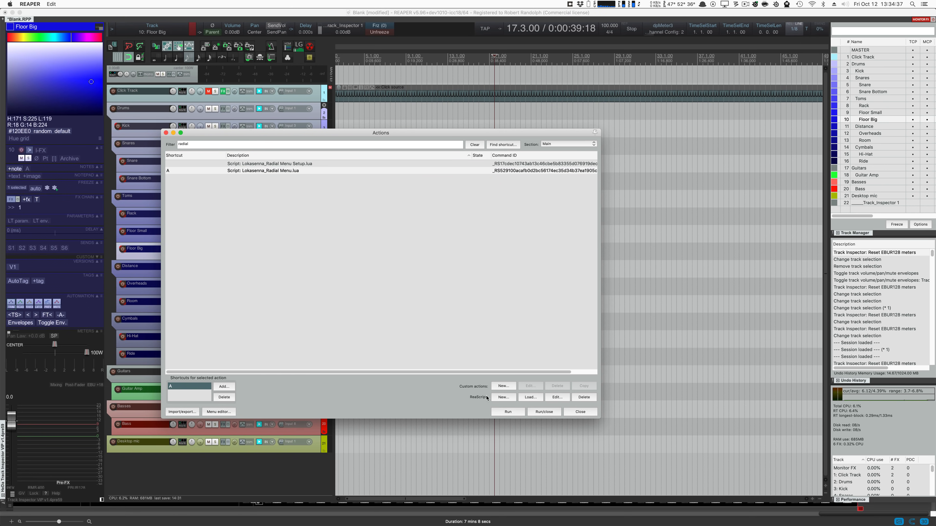
{"action": "left_click", "coordinate": [578, 412]}
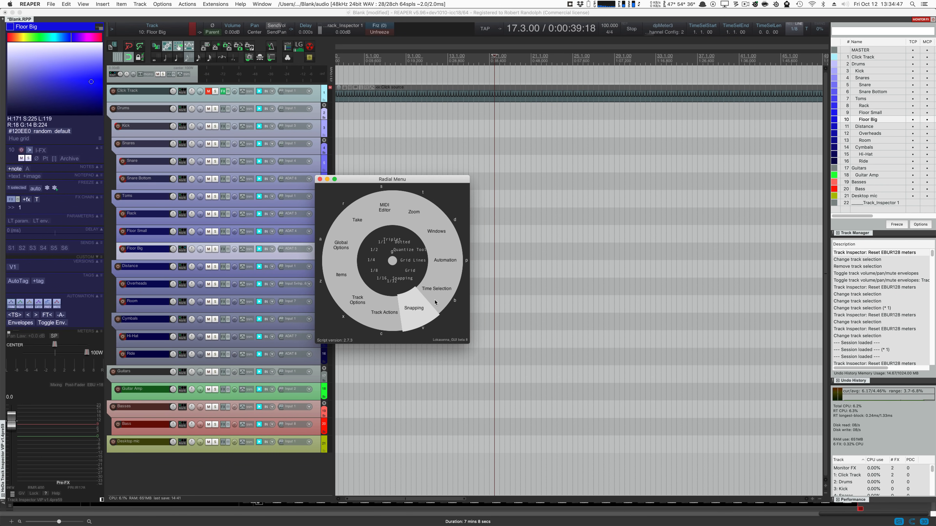
{"action": "mouse_move", "coordinate": [420, 306]}
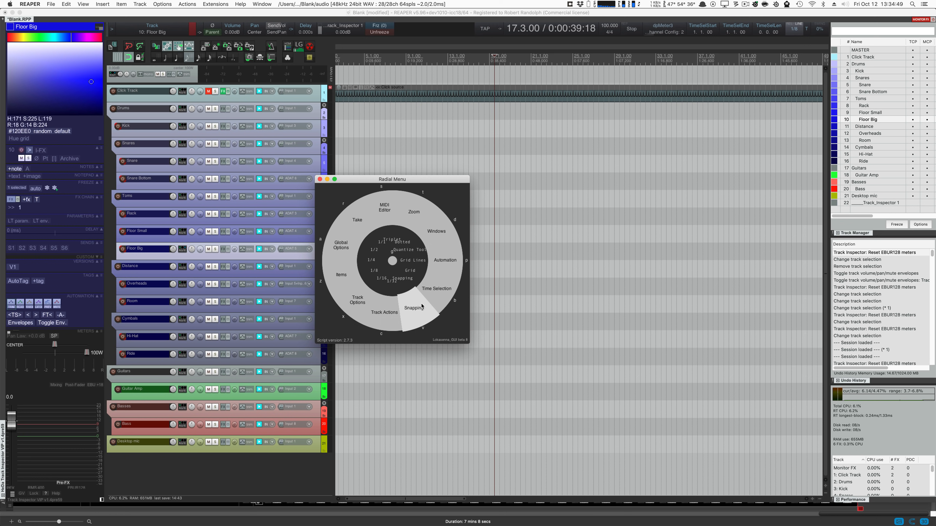
Zoom out to show the entire project via the Radial Menu's Zoom > Zoom All Project
{"action": "left_click", "coordinate": [356, 219]}
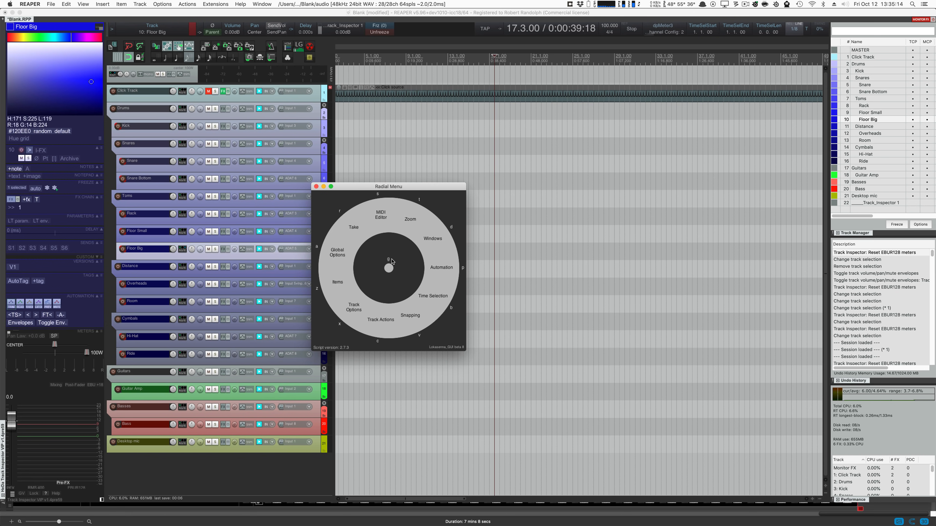
{"action": "left_click", "coordinate": [409, 219]}
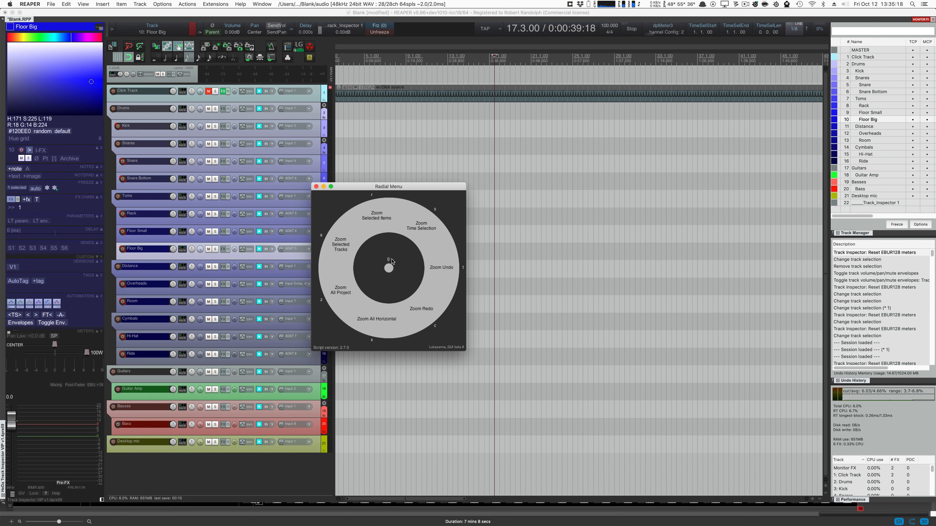
{"action": "left_click", "coordinate": [340, 291]}
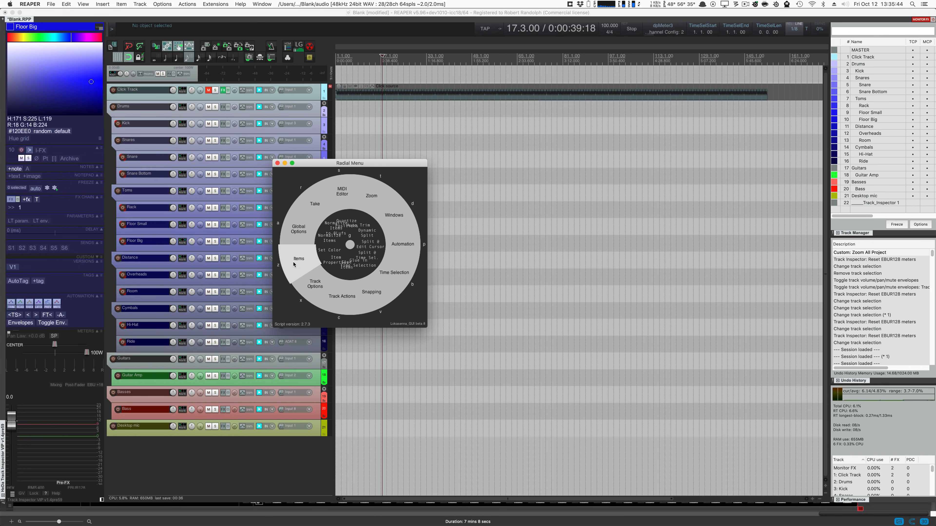
Change the track's automation mode from the Track Options submenu
{"action": "left_click", "coordinate": [298, 259]}
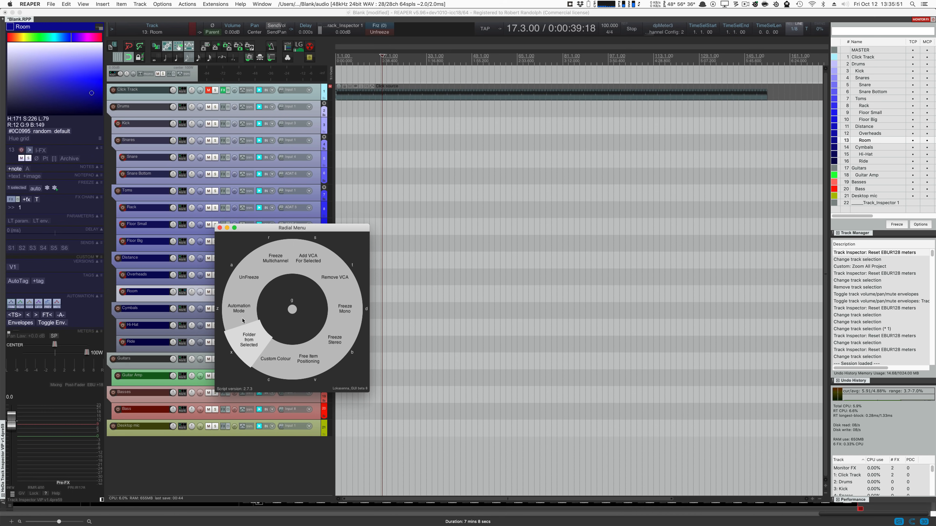
{"action": "left_click", "coordinate": [239, 308]}
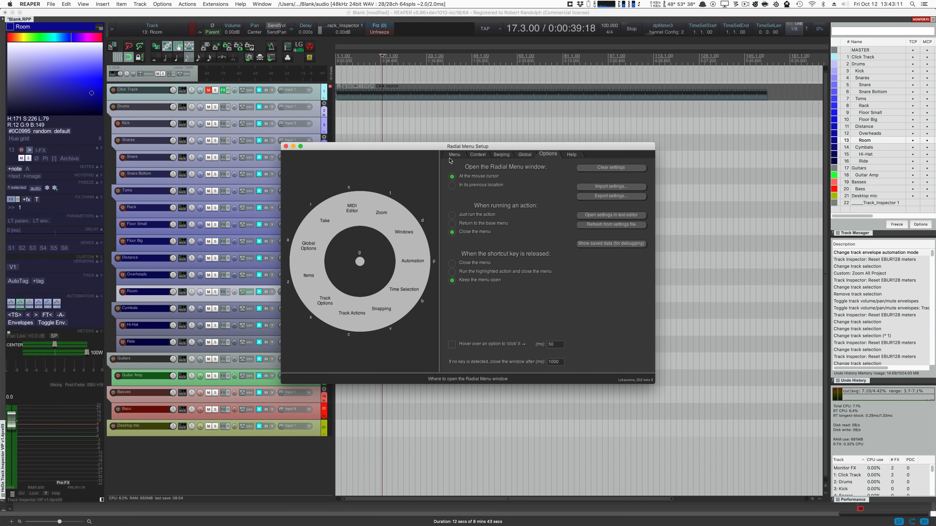
In the Menu tab, inspect the Windows submenu's Loudness Graph button, then return to the main ring
{"action": "left_click", "coordinate": [454, 155]}
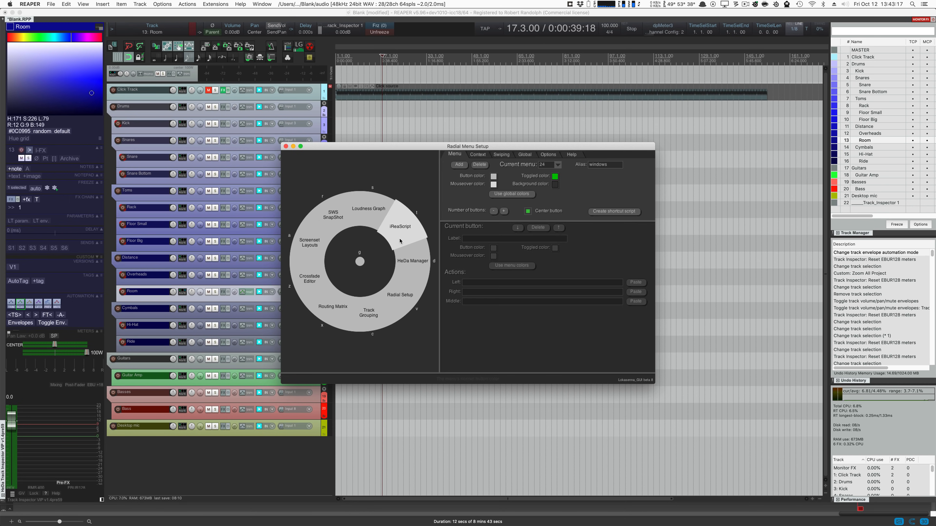
{"action": "left_click", "coordinate": [369, 208]}
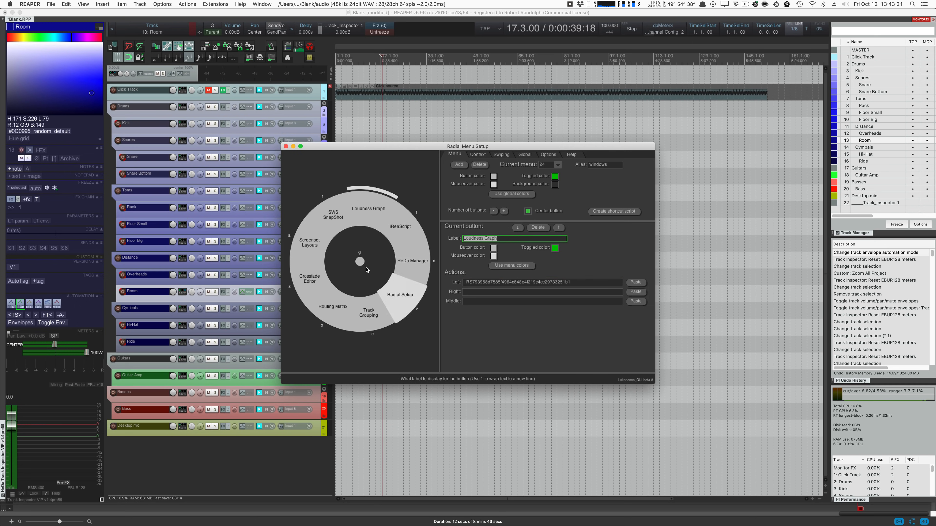
{"action": "left_click", "coordinate": [555, 164]}
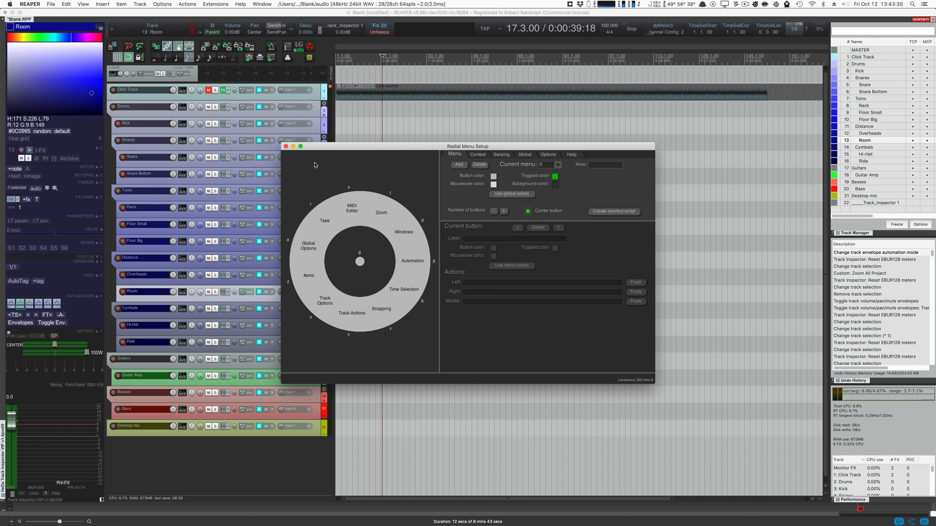
{"action": "mouse_move", "coordinate": [317, 160]}
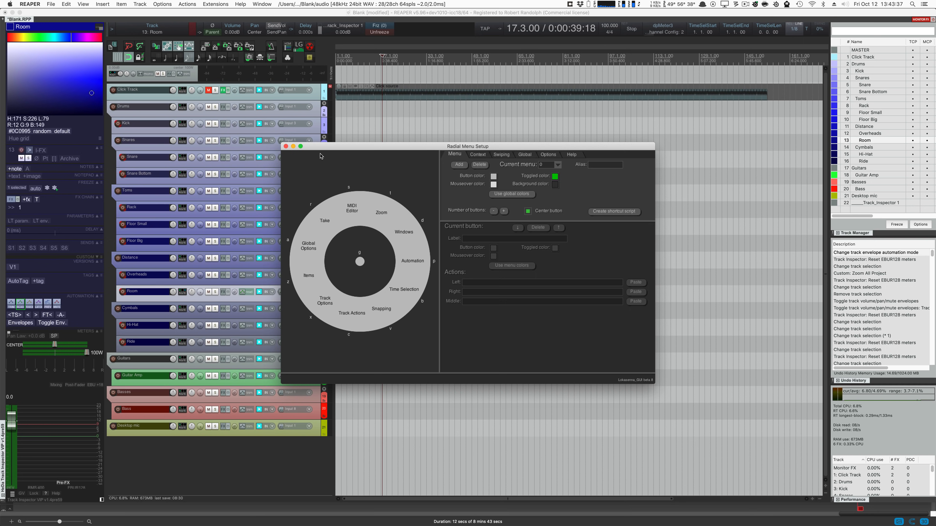
{"action": "mouse_move", "coordinate": [328, 148]}
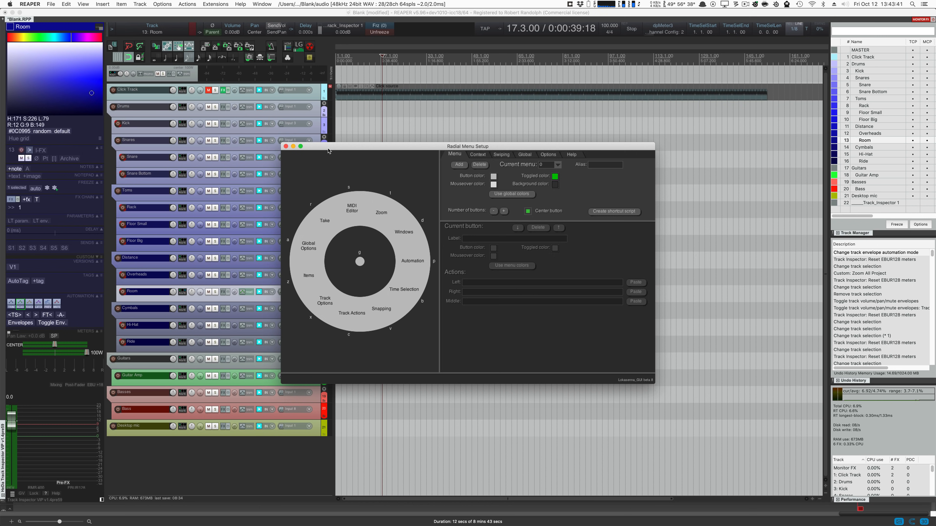
{"action": "mouse_move", "coordinate": [328, 150]}
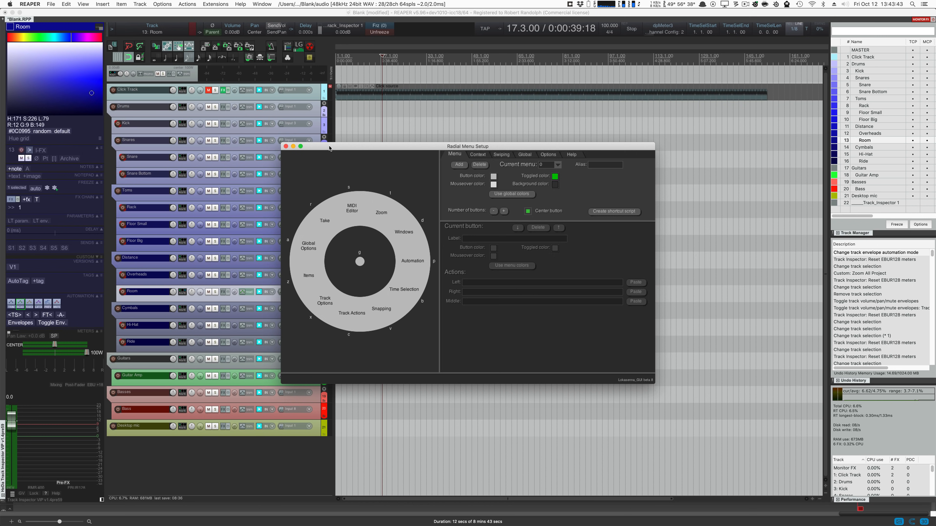